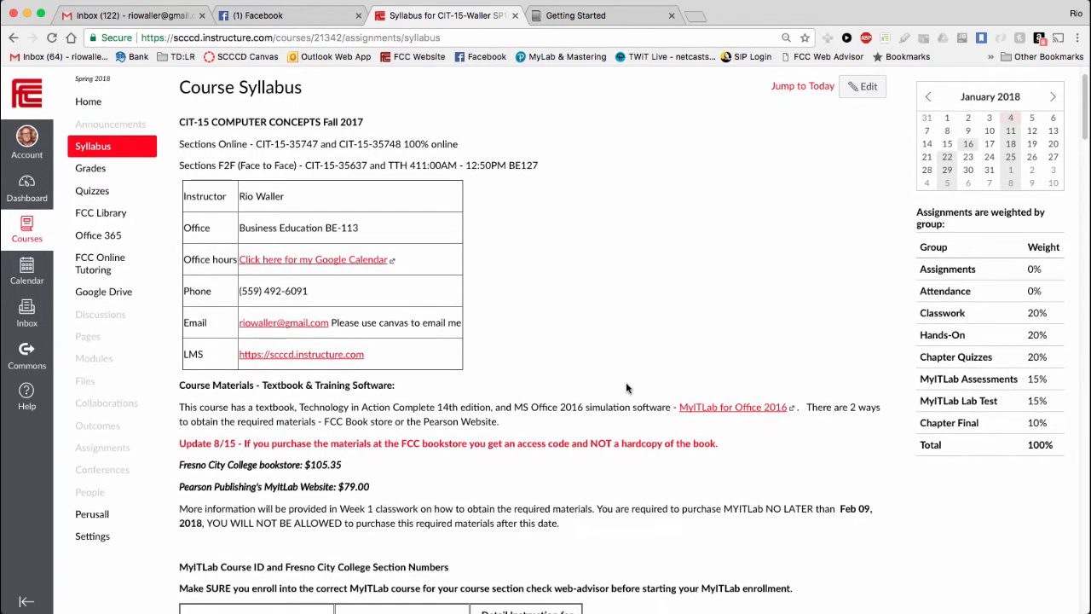
Scroll the syllabus down to the textbook purchase details and MyITLab course ID table
{"action": "scroll", "scroll_direction": "down", "scroll_amount": 3}
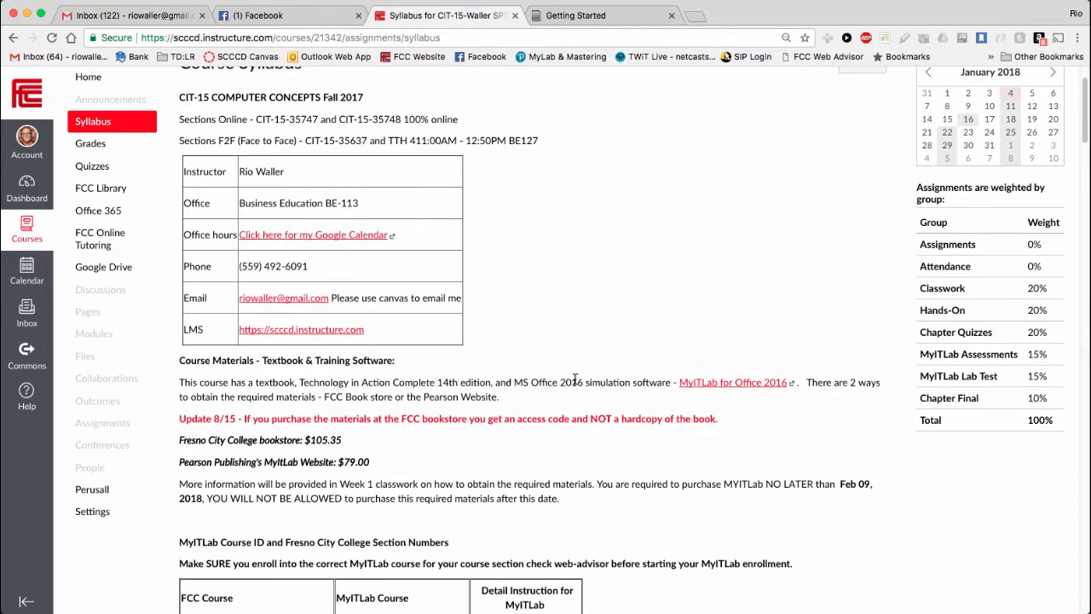
{"action": "scroll", "scroll_direction": "down", "scroll_amount": 3}
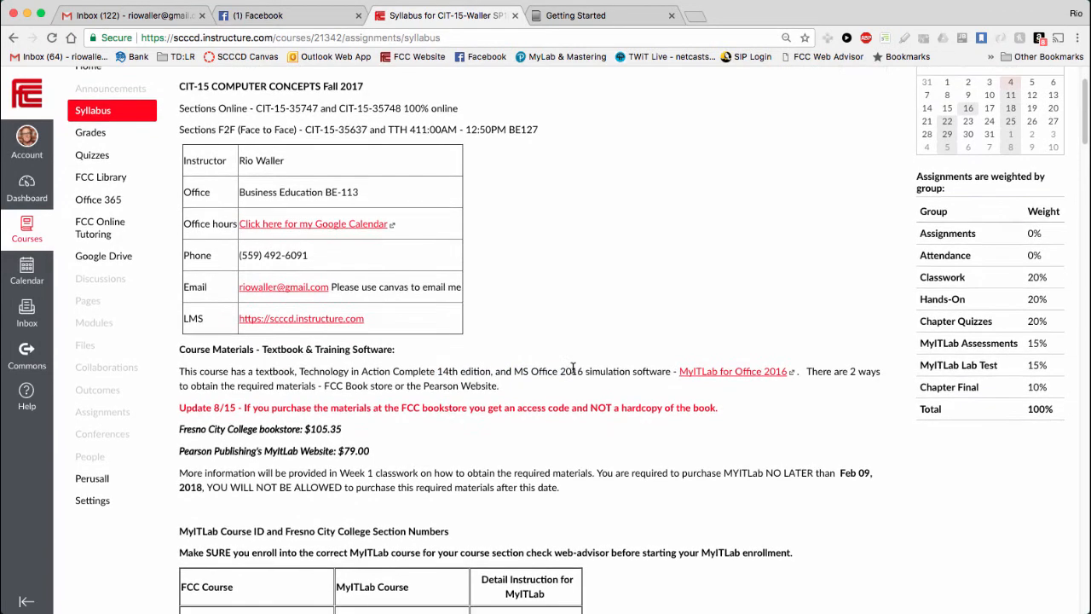
{"action": "scroll", "scroll_direction": "down", "scroll_amount": 3}
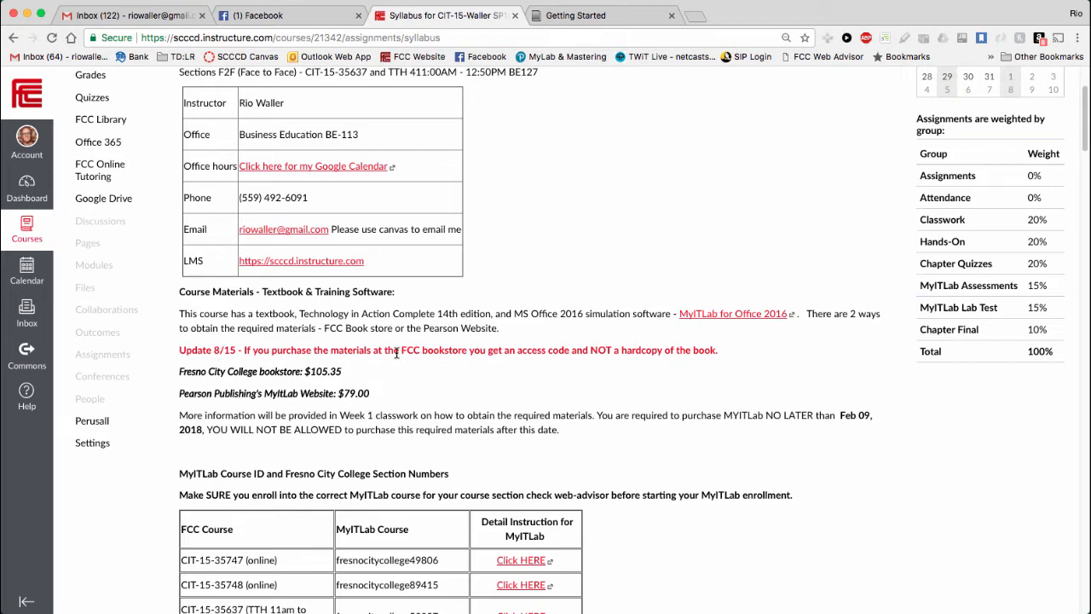
{"action": "mouse_move", "coordinate": [546, 379]}
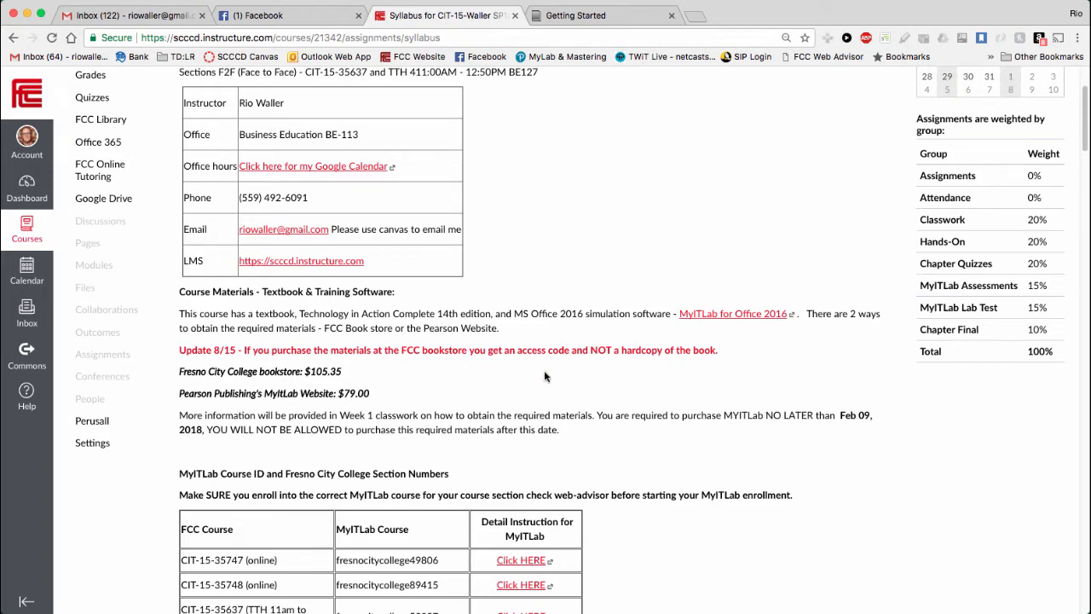
{"action": "scroll", "scroll_direction": "down", "scroll_amount": 3}
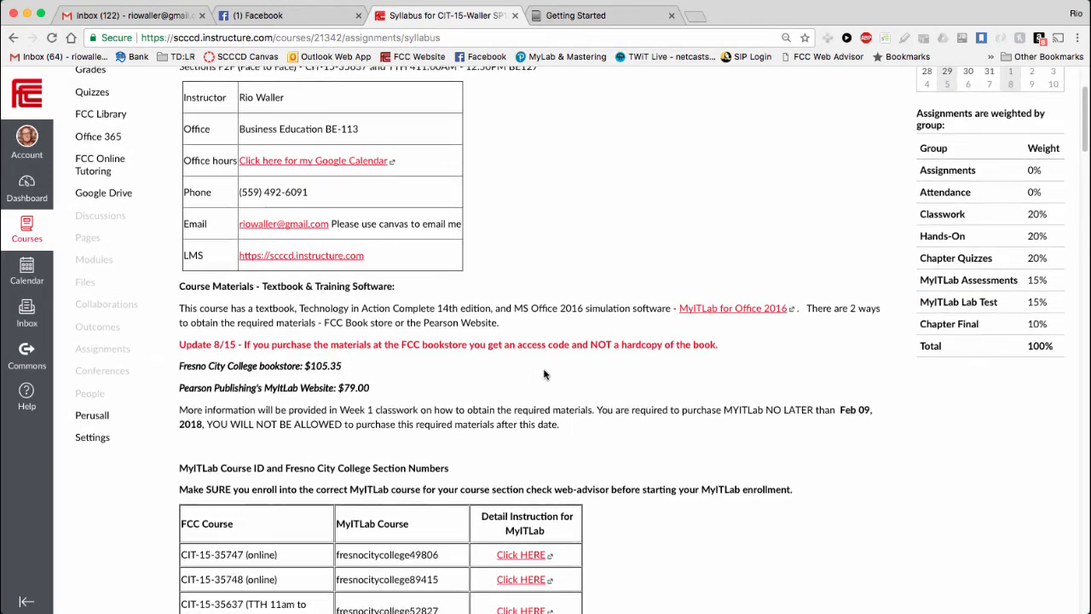
{"action": "scroll", "scroll_direction": "down", "scroll_amount": 3}
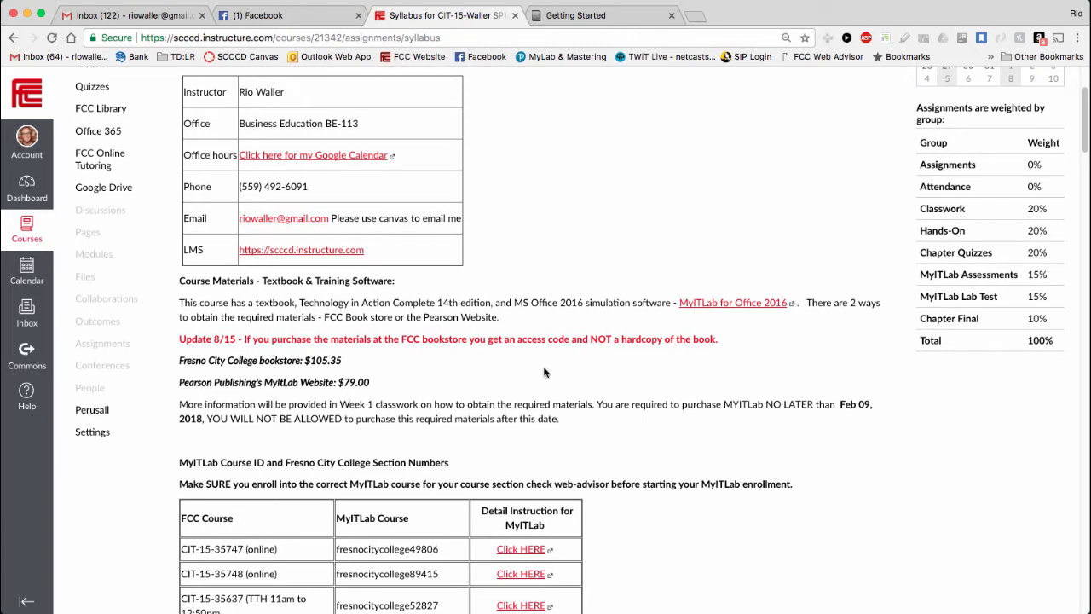
{"action": "double_click", "coordinate": [310, 303]}
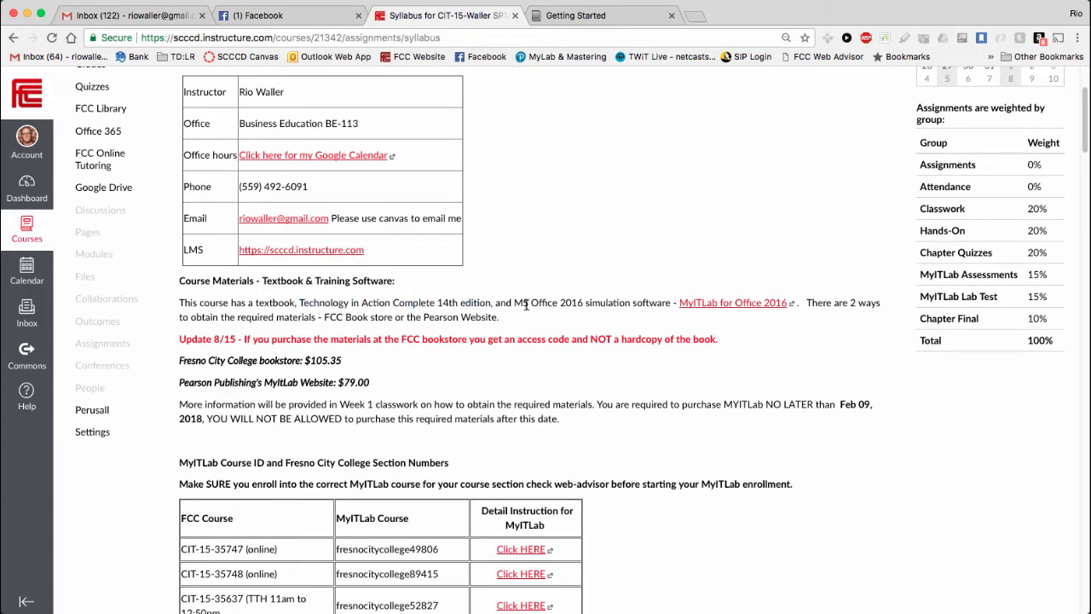
{"action": "left_click_drag", "start_coordinate": [514, 302], "coordinate": [629, 302]}
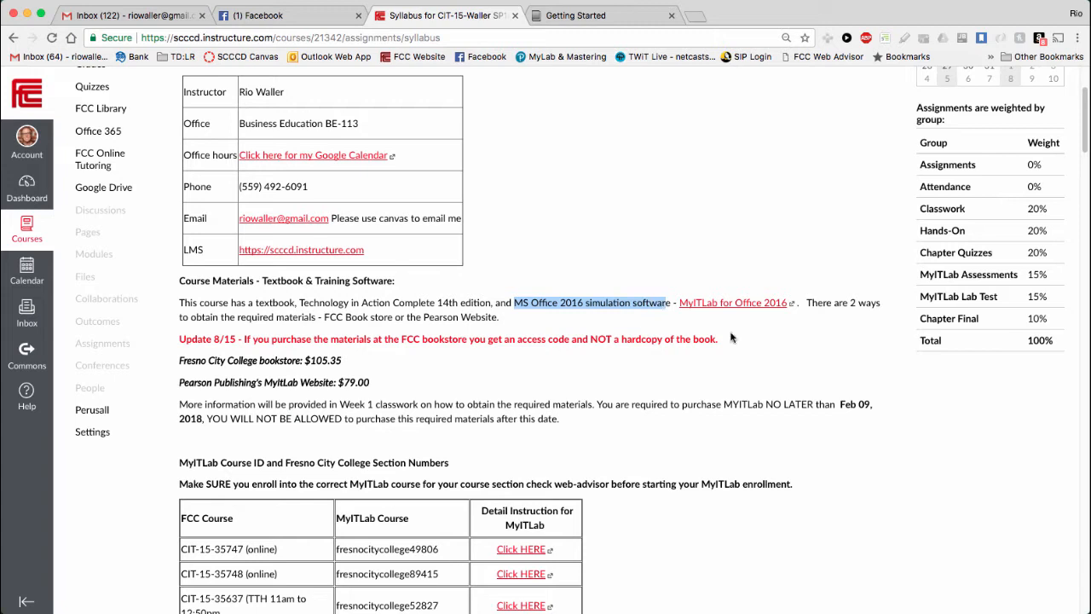
{"action": "mouse_move", "coordinate": [788, 365]}
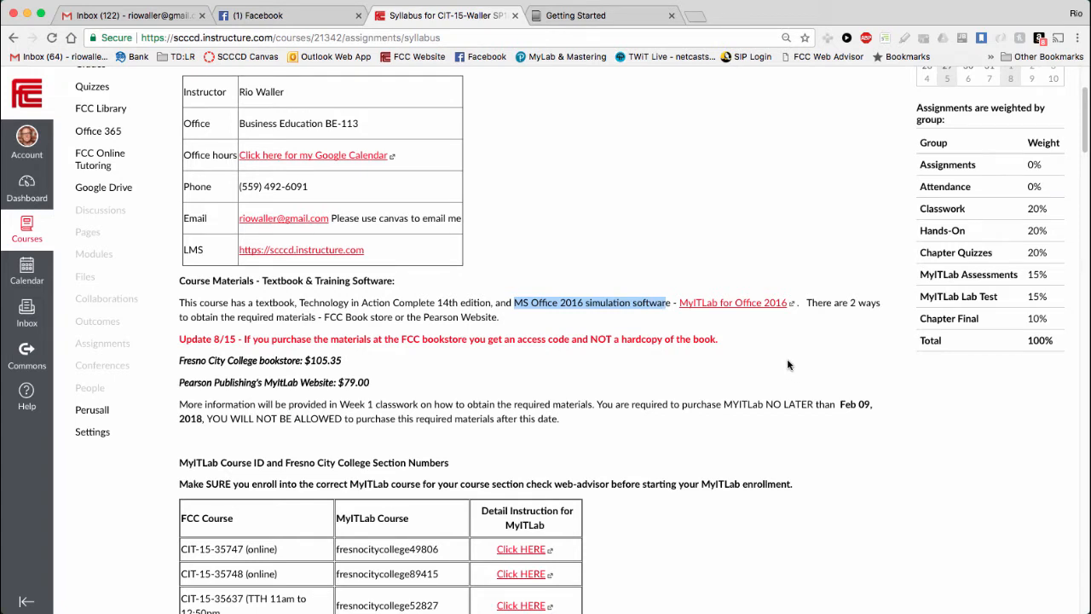
{"action": "mouse_move", "coordinate": [791, 369]}
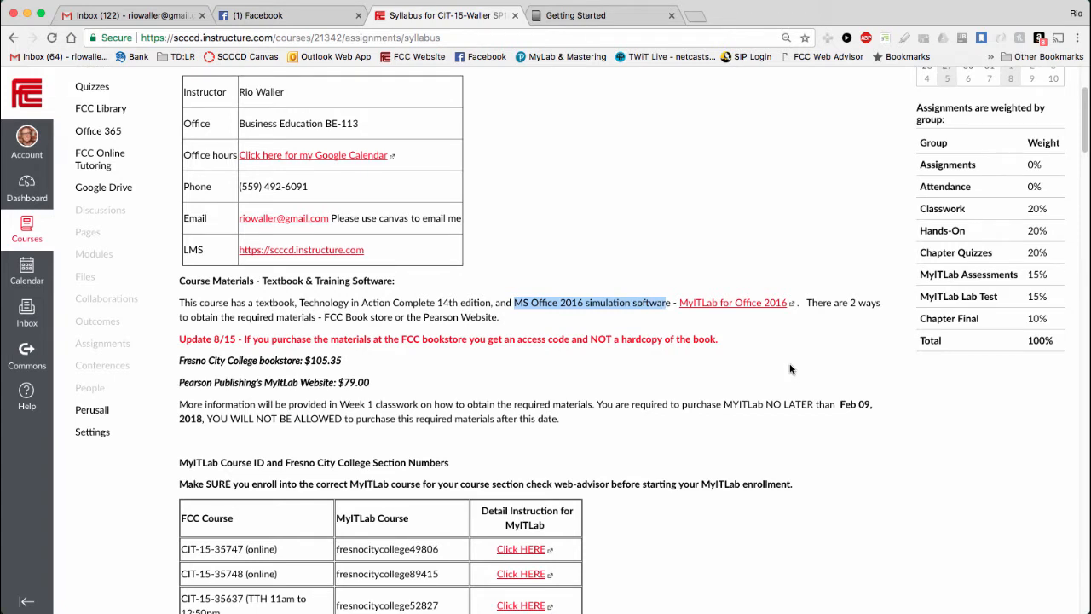
{"action": "mouse_move", "coordinate": [247, 374]}
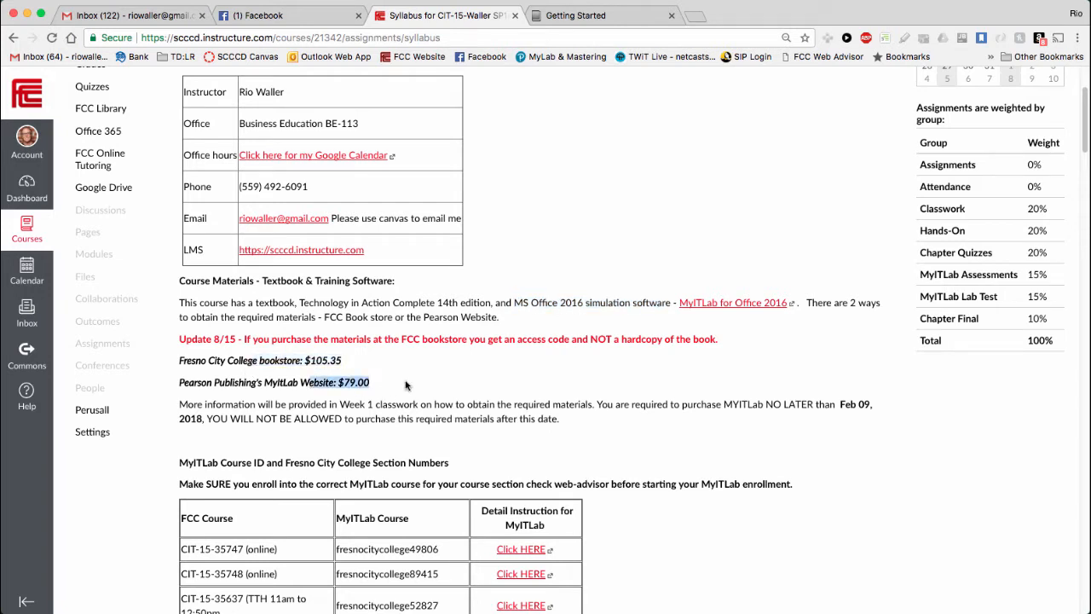
{"action": "left_click_drag", "start_coordinate": [179, 382], "coordinate": [368, 382]}
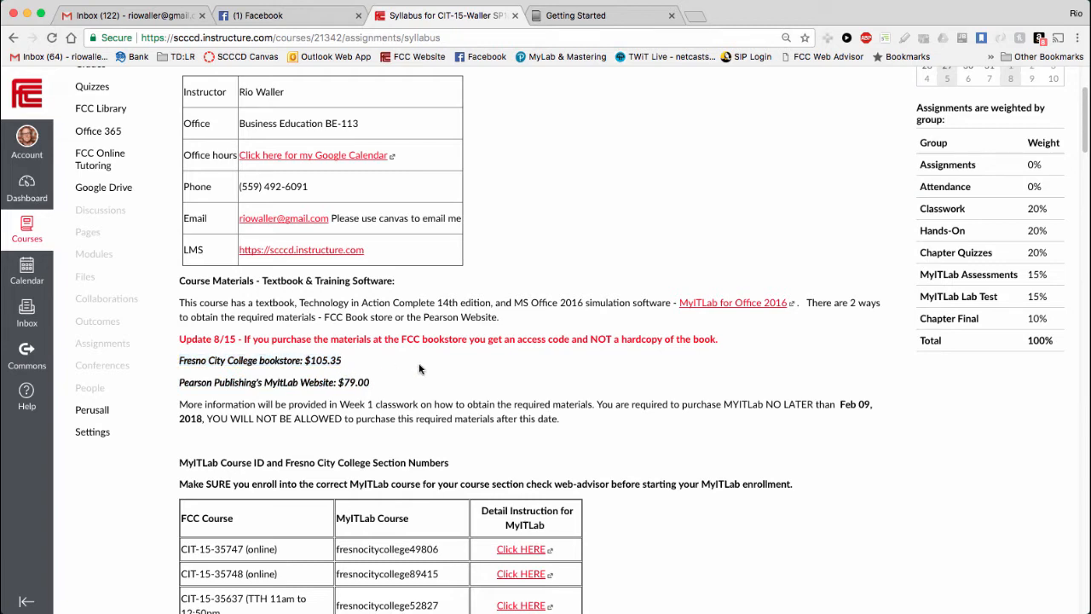
{"action": "mouse_move", "coordinate": [396, 370]}
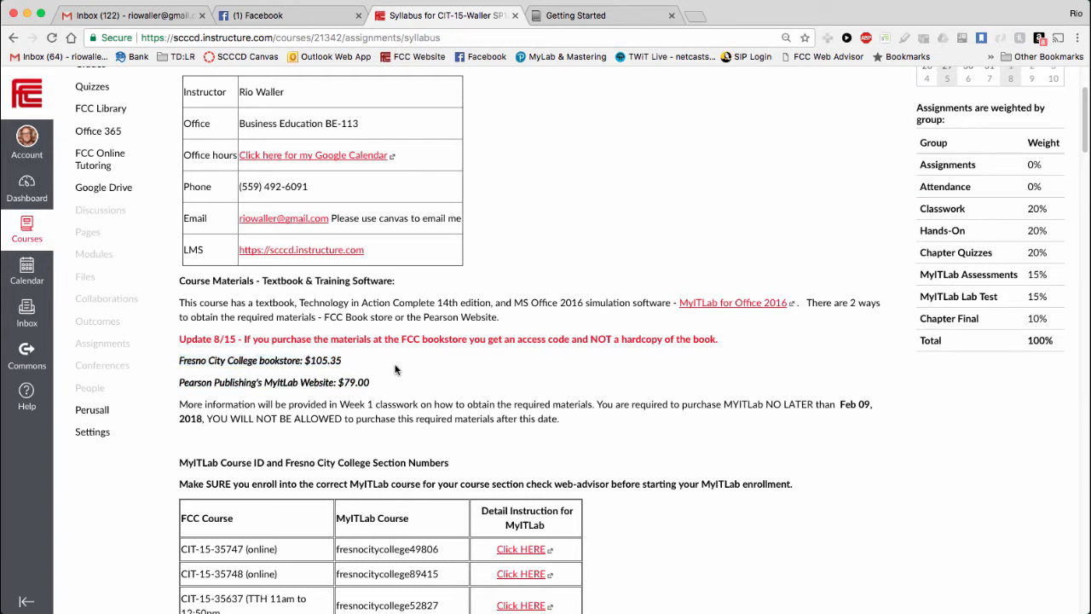
{"action": "left_click_drag", "start_coordinate": [256, 382], "coordinate": [338, 382]}
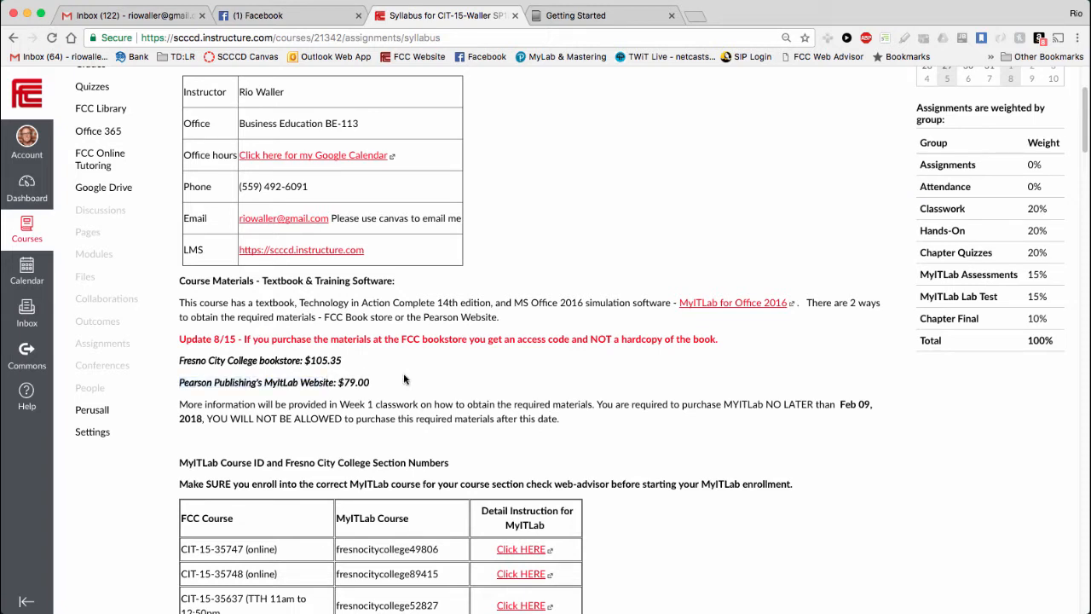
{"action": "left_click_drag", "start_coordinate": [300, 303], "coordinate": [455, 304]}
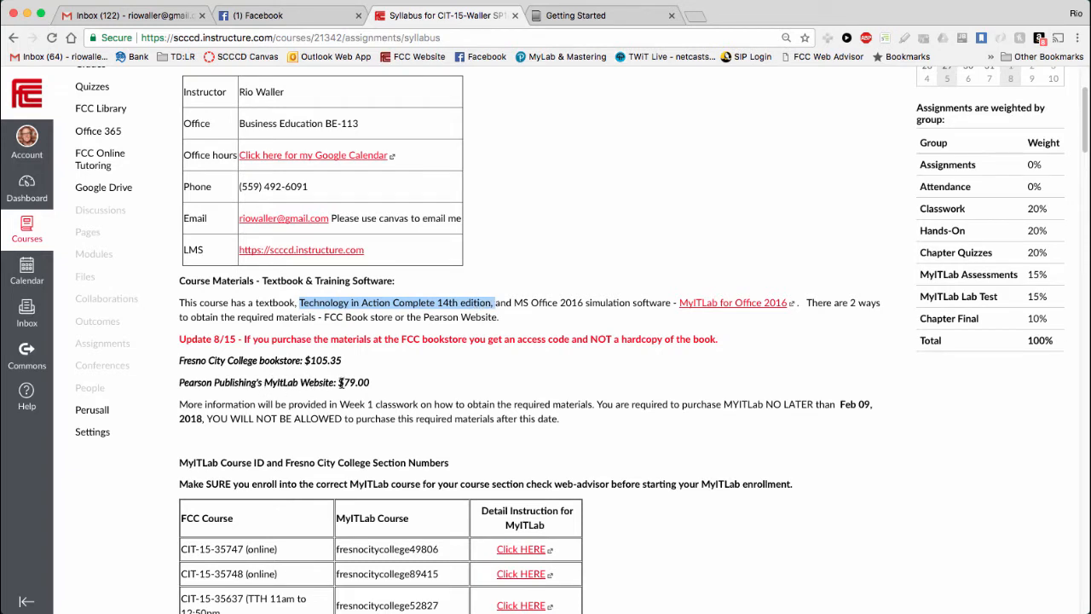
{"action": "mouse_move", "coordinate": [385, 382]}
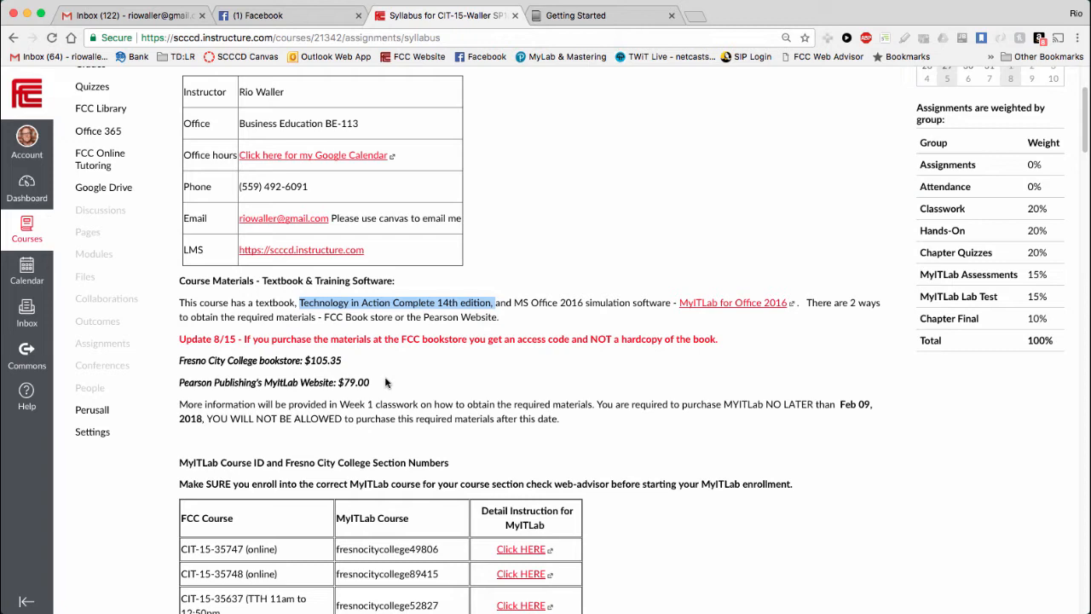
{"action": "mouse_move", "coordinate": [191, 382]}
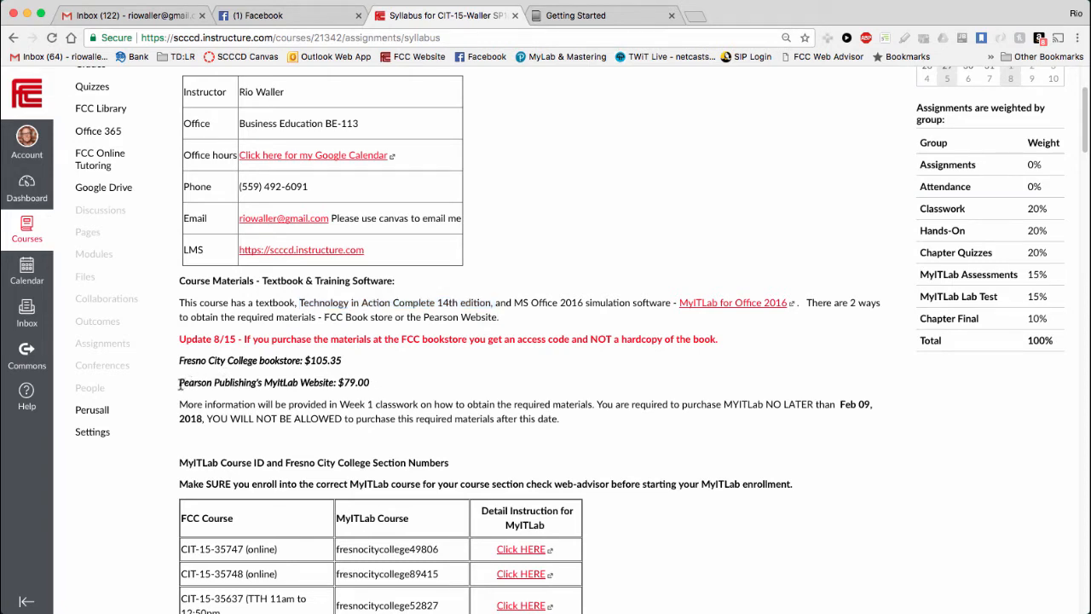
{"action": "left_click_drag", "start_coordinate": [179, 382], "coordinate": [334, 382]}
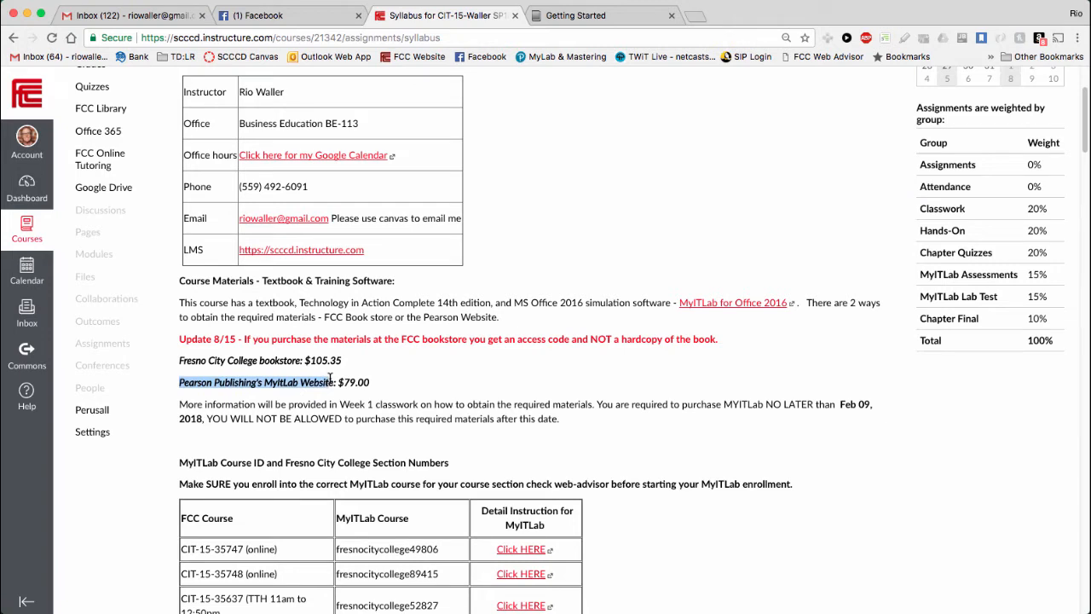
{"action": "mouse_move", "coordinate": [303, 304]}
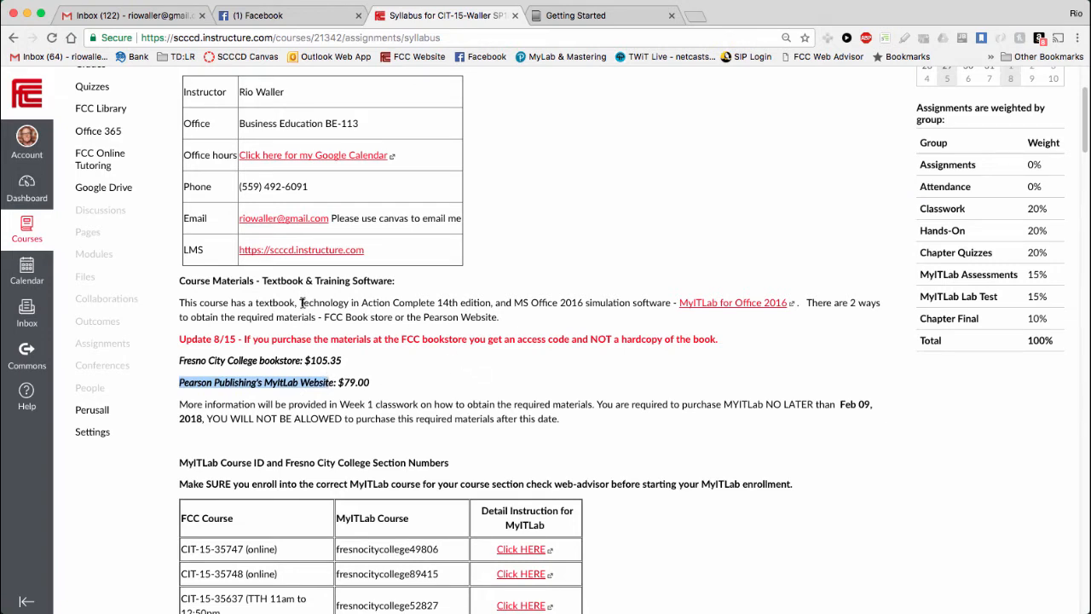
{"action": "left_click_drag", "start_coordinate": [300, 302], "coordinate": [481, 302]}
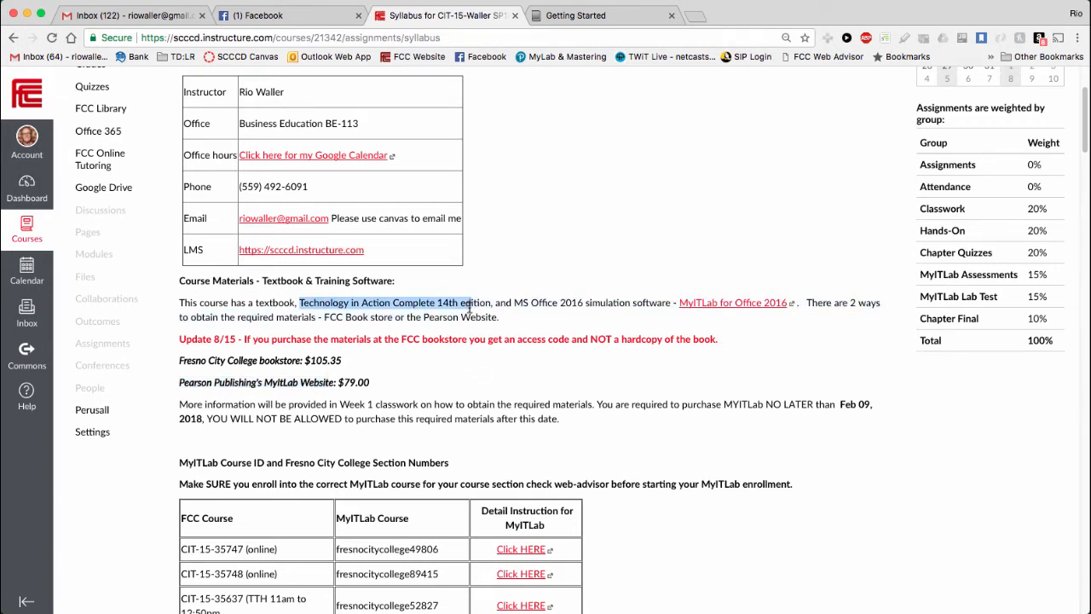
{"action": "left_click", "coordinate": [454, 380]}
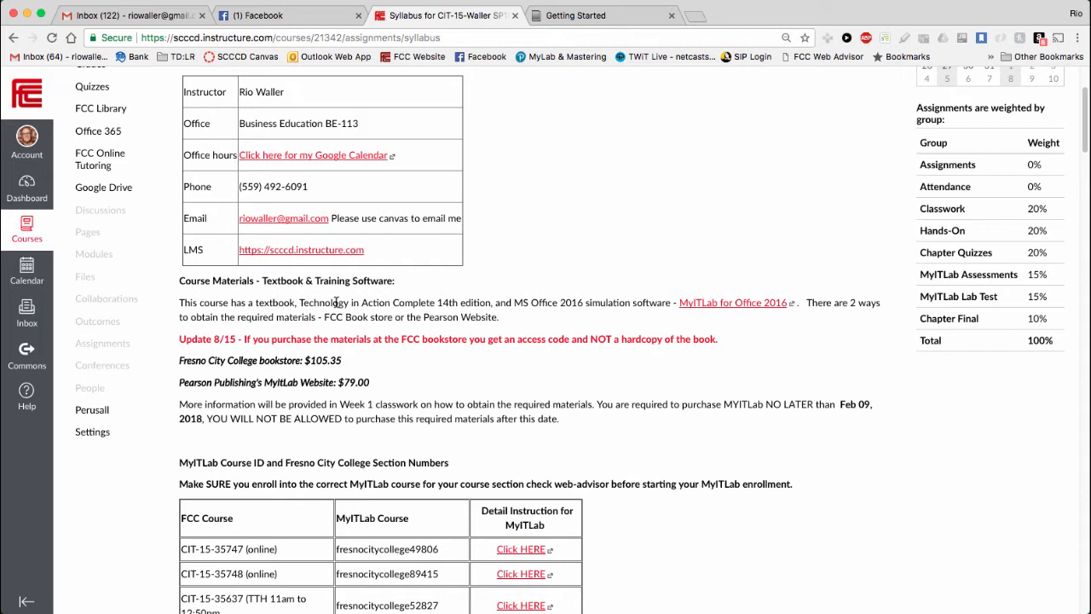
{"action": "left_click_drag", "start_coordinate": [334, 302], "coordinate": [430, 302]}
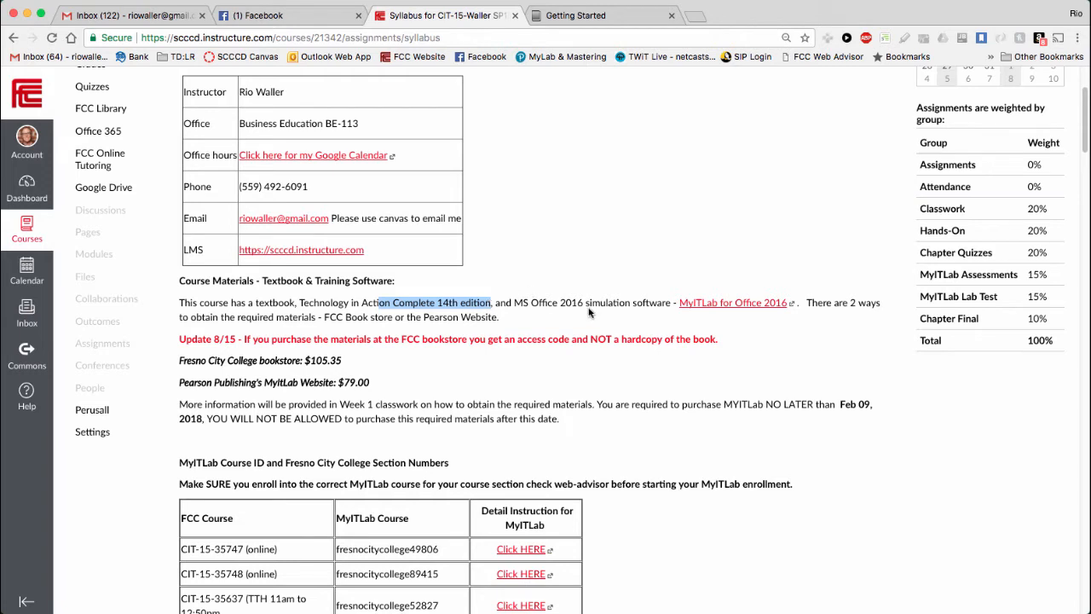
{"action": "mouse_move", "coordinate": [605, 306]}
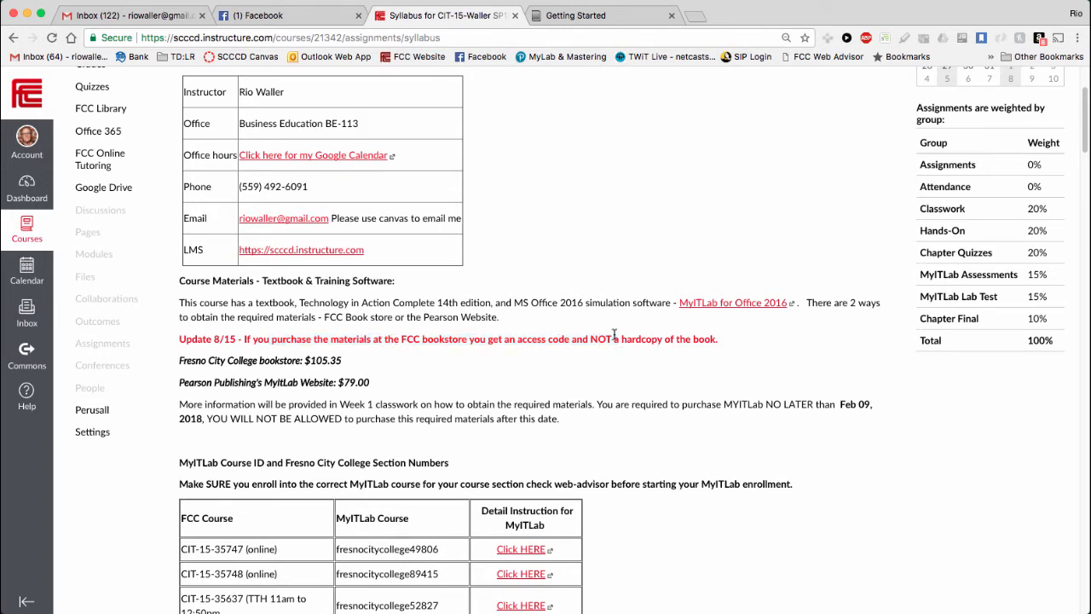
{"action": "mouse_move", "coordinate": [753, 351]}
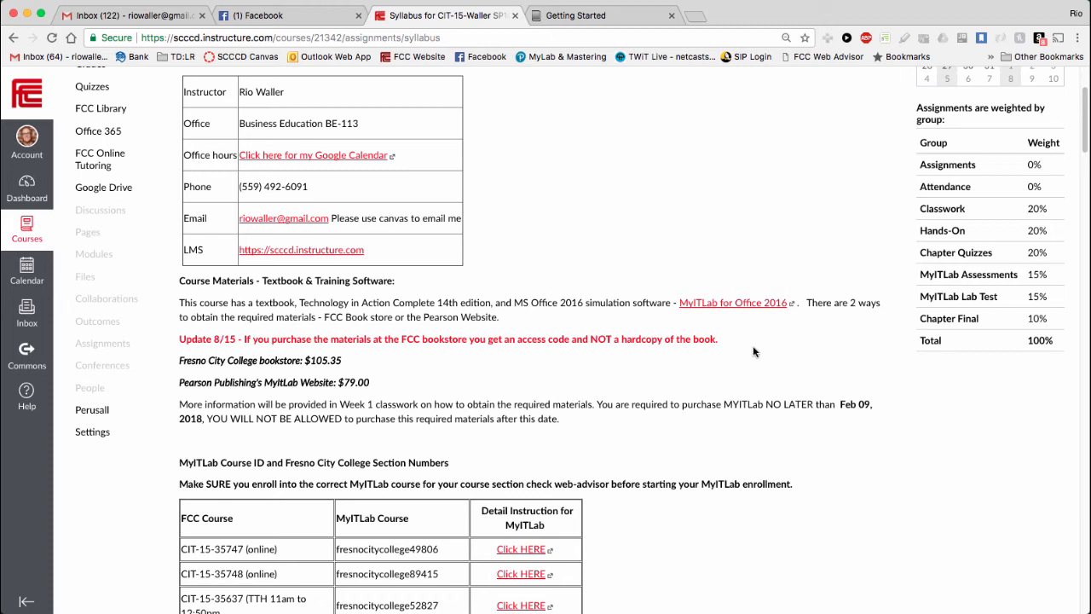
{"action": "mouse_move", "coordinate": [695, 351]}
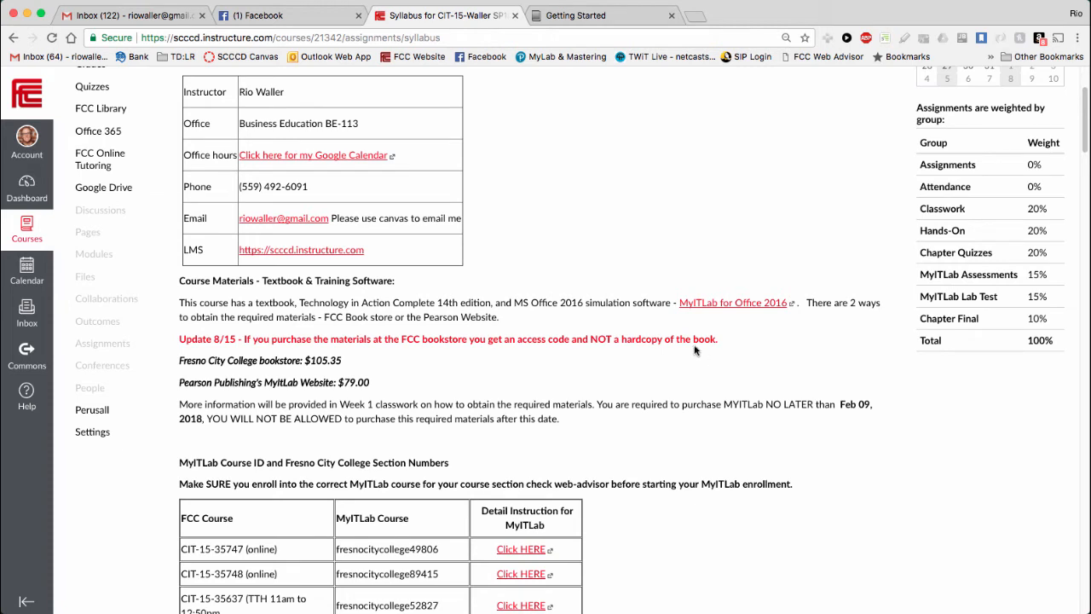
{"action": "mouse_move", "coordinate": [393, 353]}
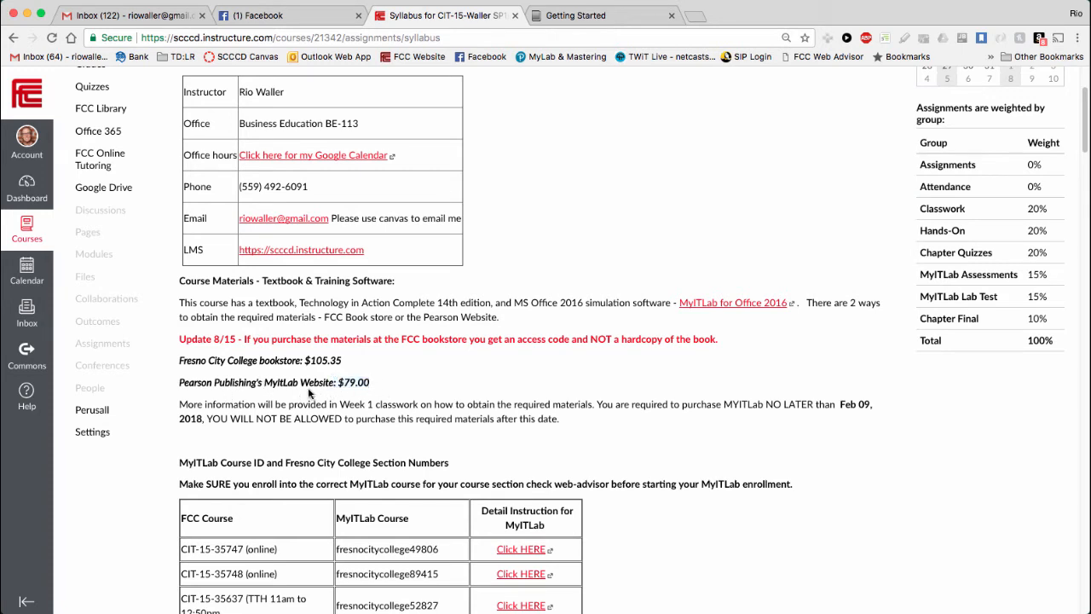
{"action": "mouse_move", "coordinate": [382, 382]}
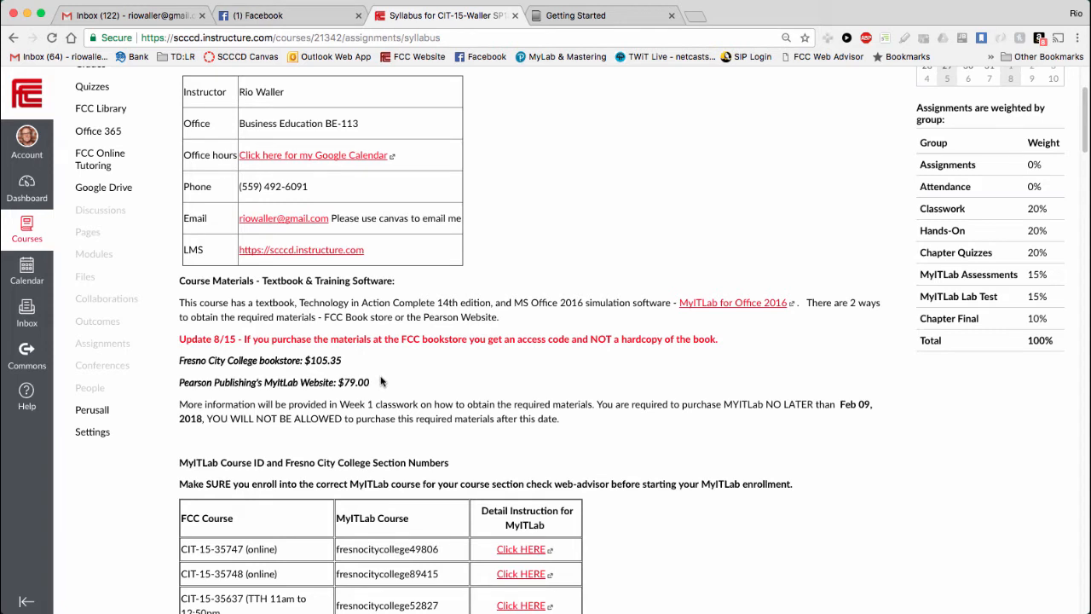
{"action": "mouse_move", "coordinate": [571, 433]}
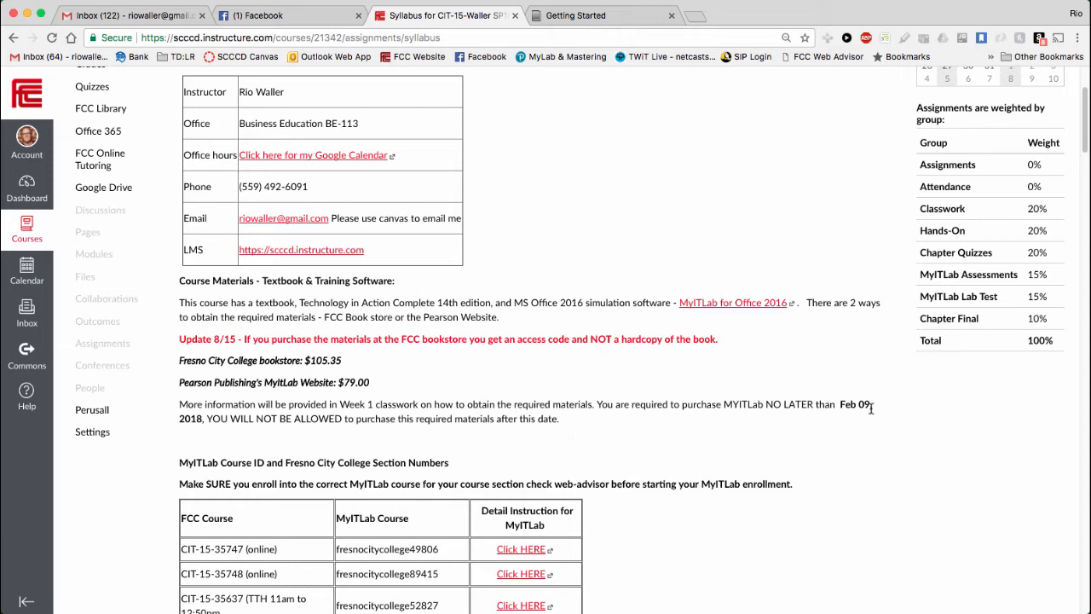
{"action": "double_click", "coordinate": [856, 404]}
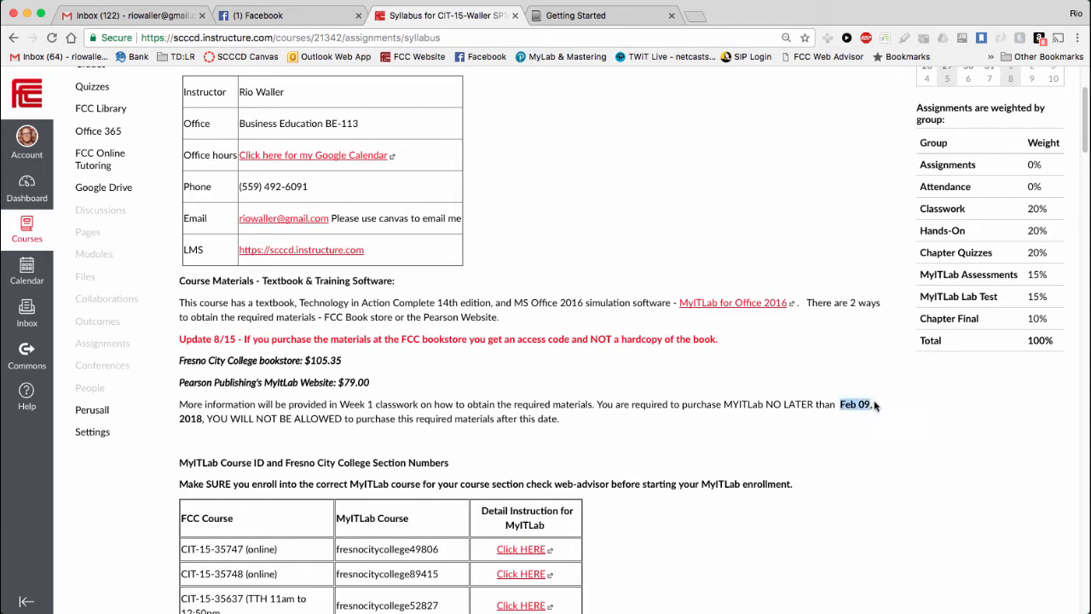
{"action": "mouse_move", "coordinate": [852, 433]}
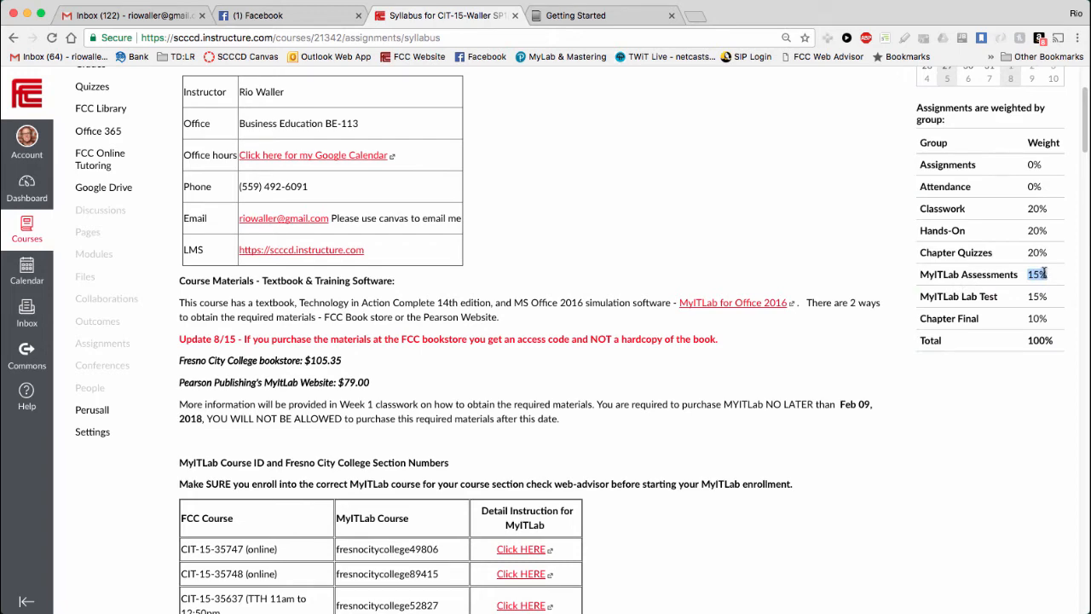
{"action": "scroll", "scroll_direction": "down", "scroll_amount": 3}
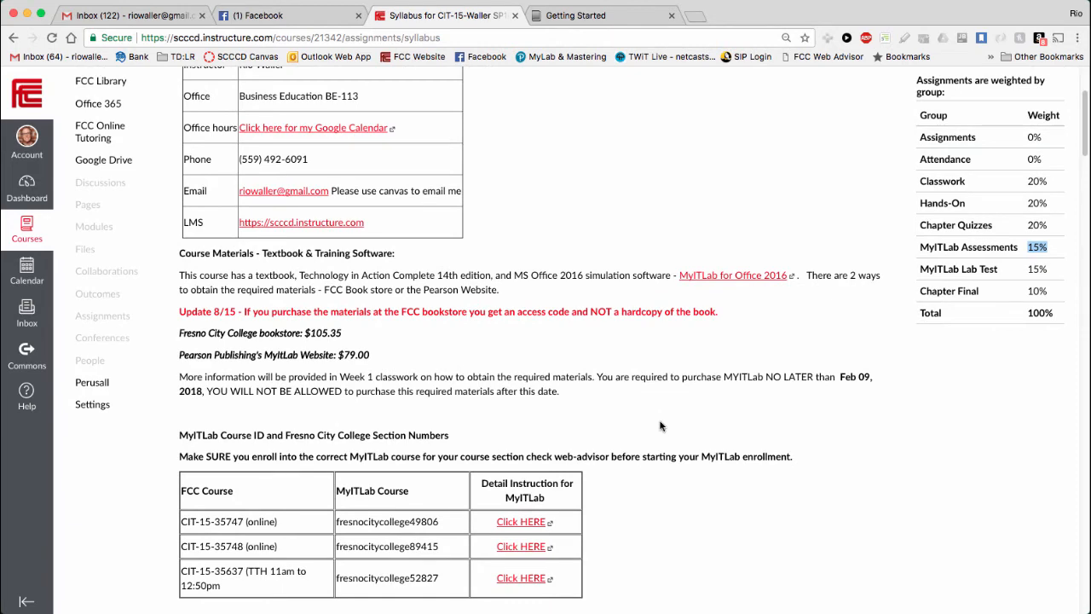
{"action": "scroll", "scroll_direction": "down", "scroll_amount": 3}
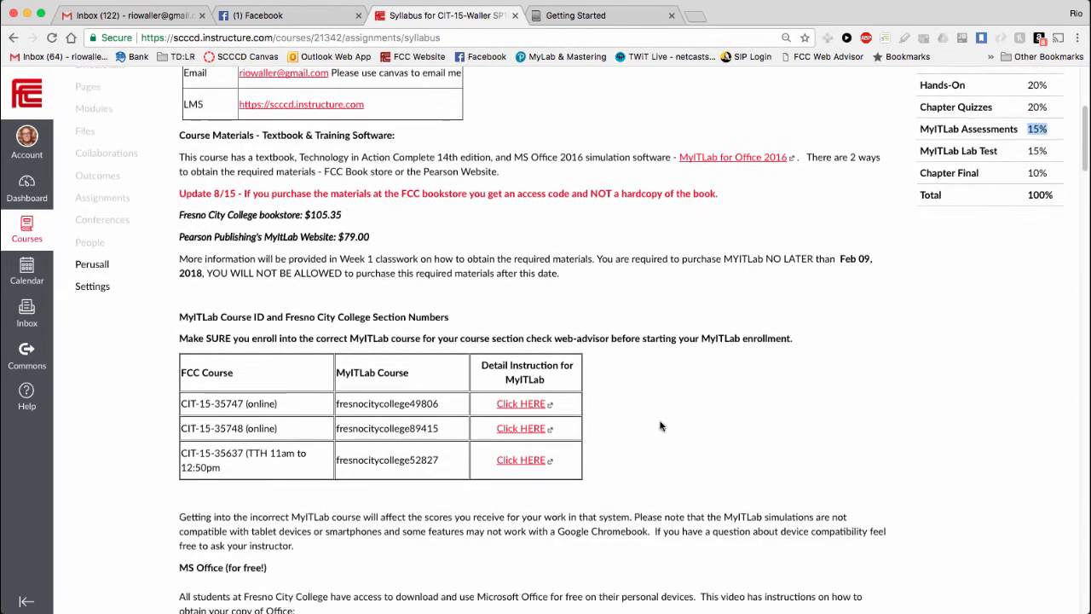
{"action": "scroll", "scroll_direction": "down", "scroll_amount": 3}
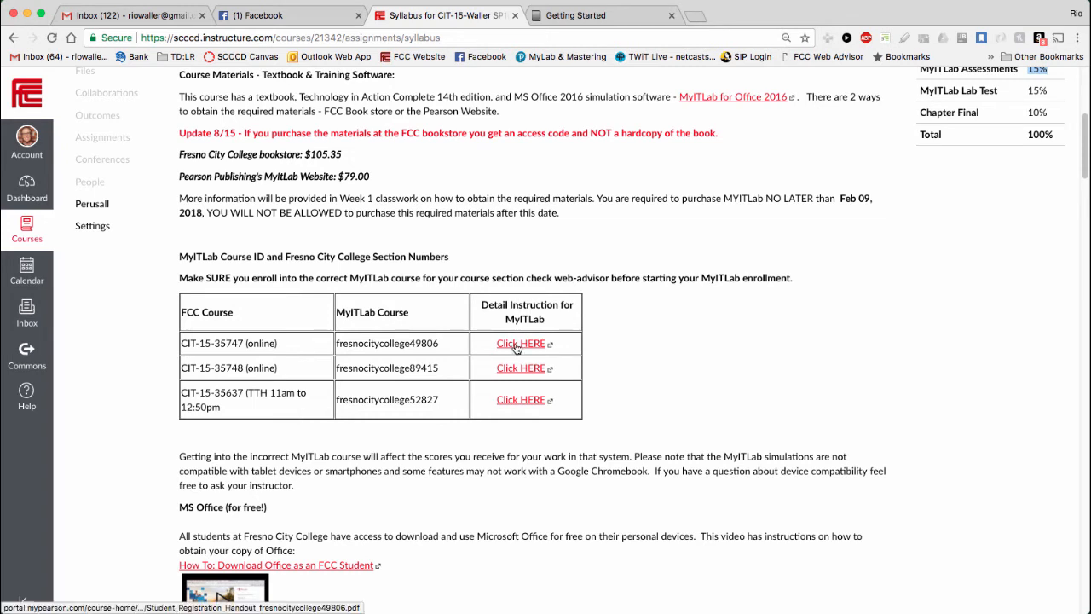
{"action": "mouse_move", "coordinate": [520, 399]}
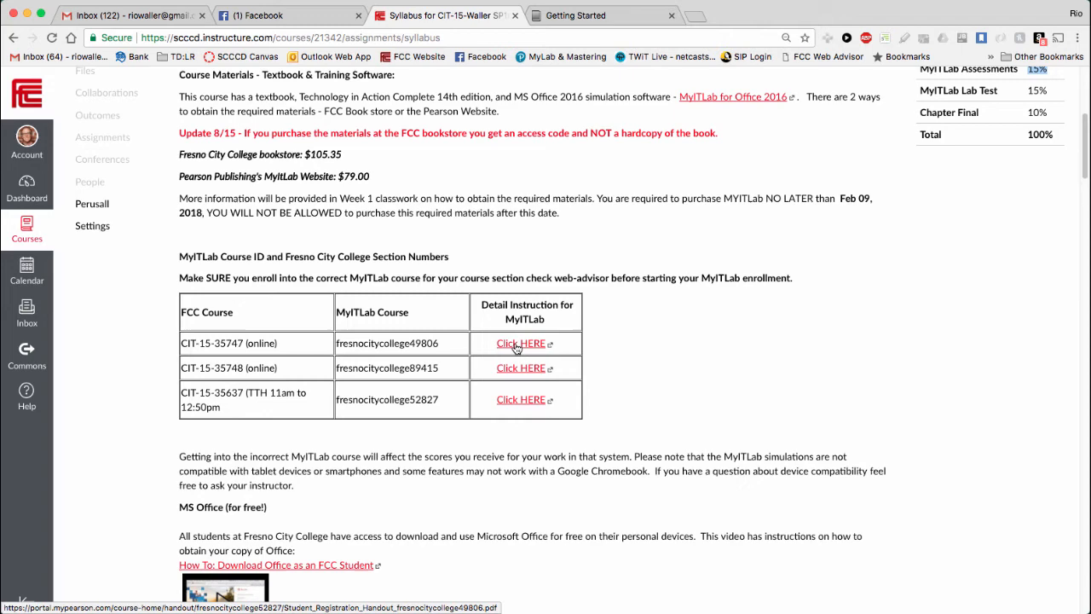
{"action": "mouse_move", "coordinate": [638, 365]}
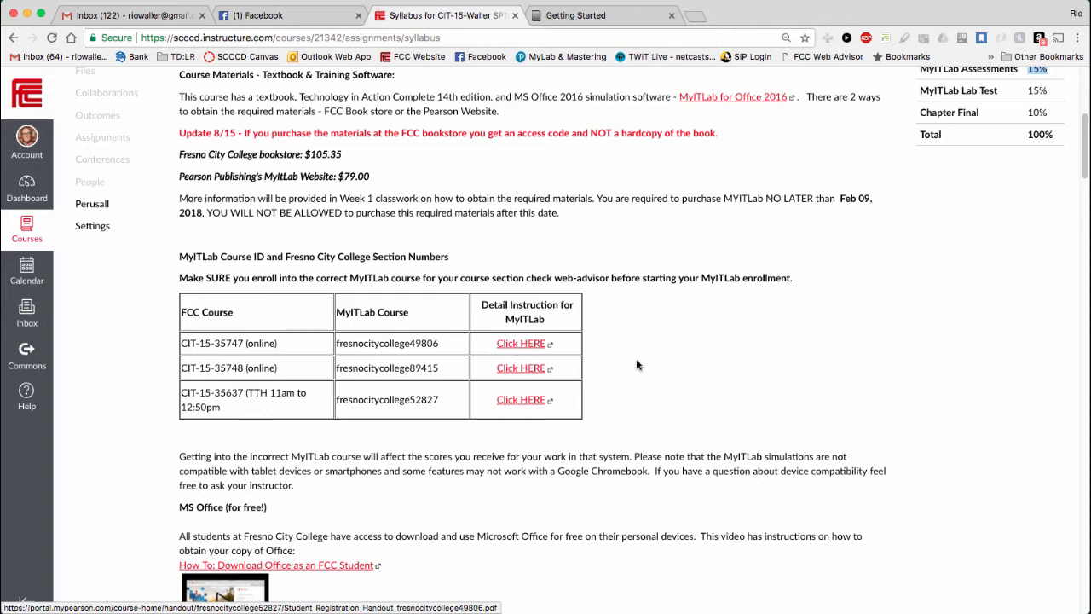
{"action": "scroll", "scroll_direction": "down", "scroll_amount": 3}
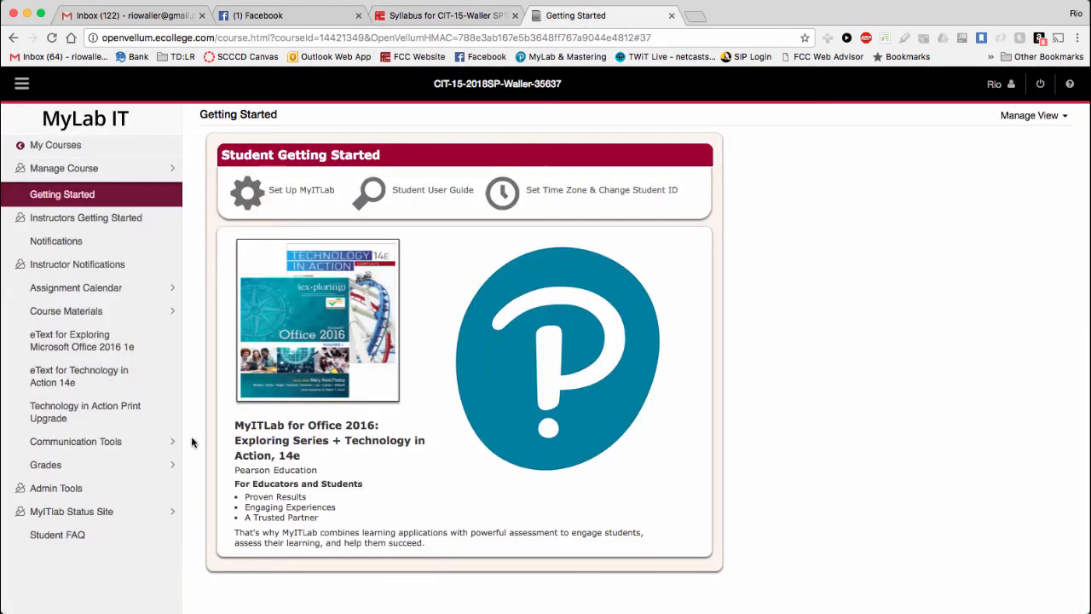
{"action": "mouse_move", "coordinate": [955, 549]}
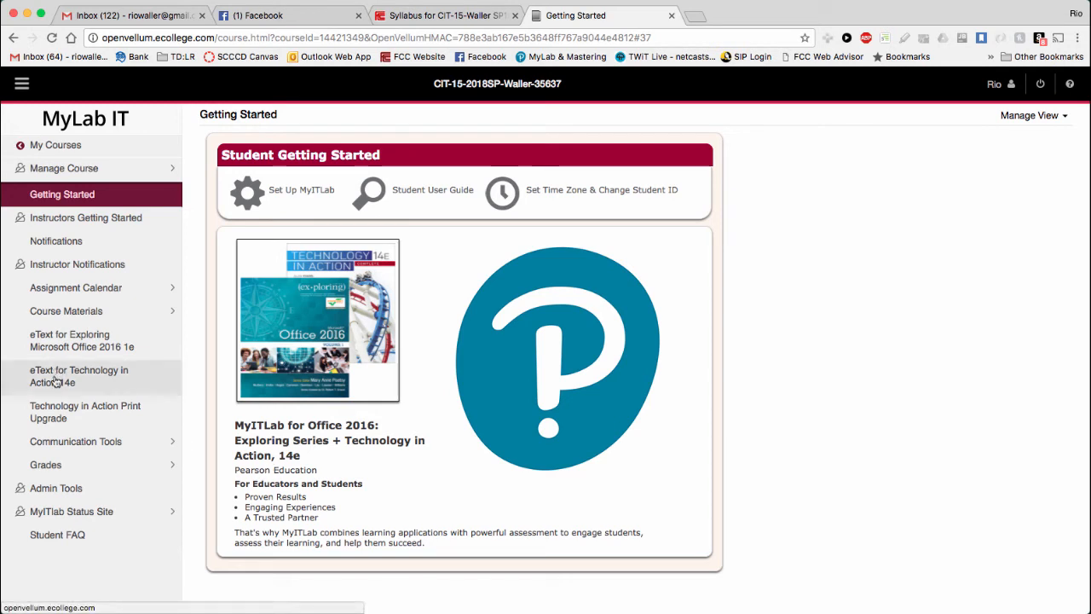
{"action": "mouse_move", "coordinate": [84, 382]}
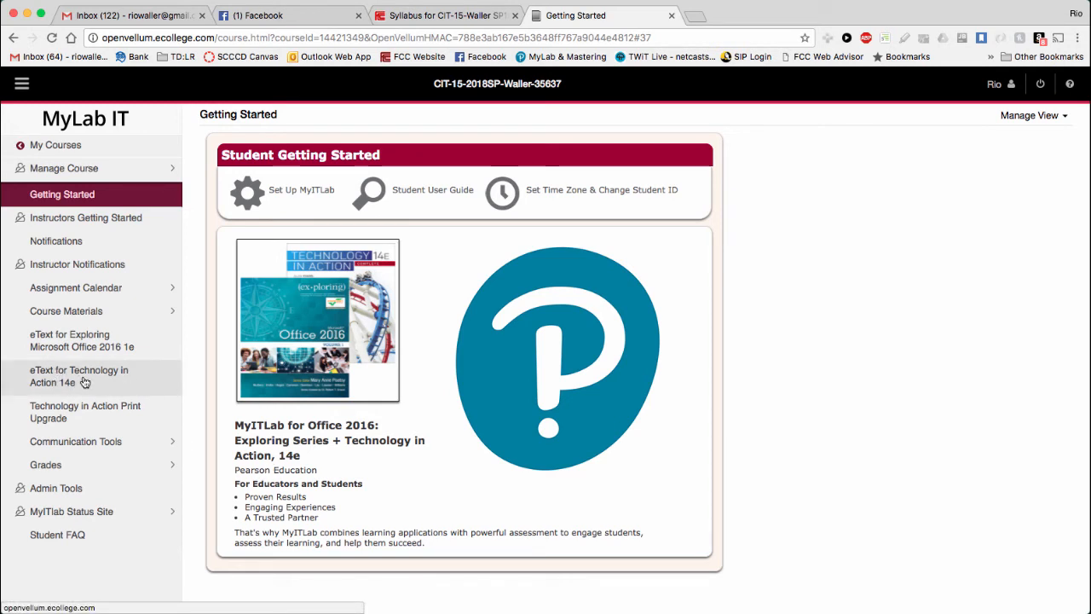
{"action": "mouse_move", "coordinate": [78, 377]}
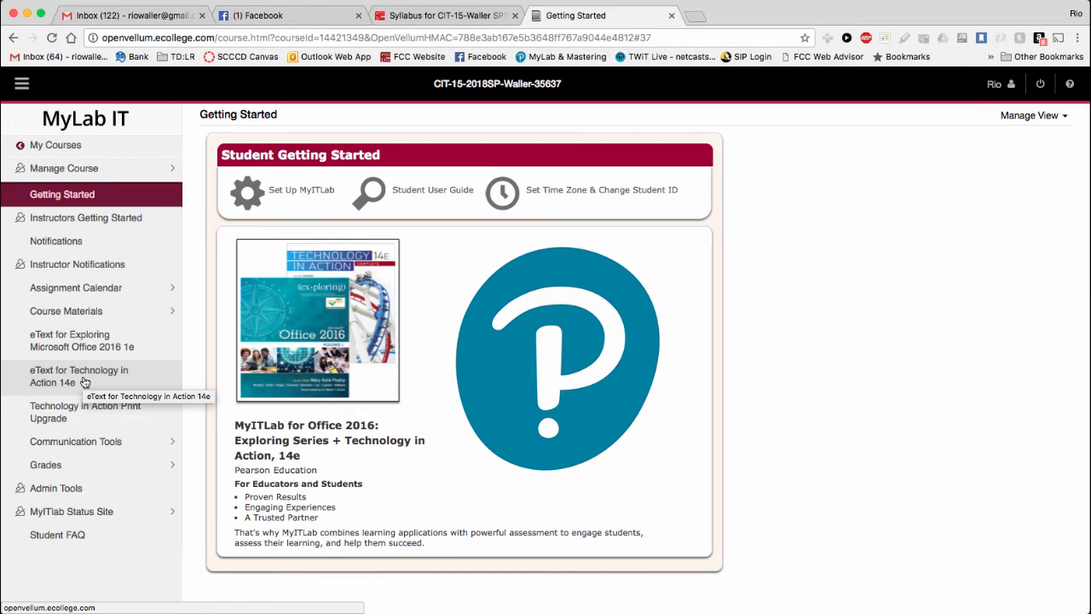
{"action": "mouse_move", "coordinate": [136, 294]}
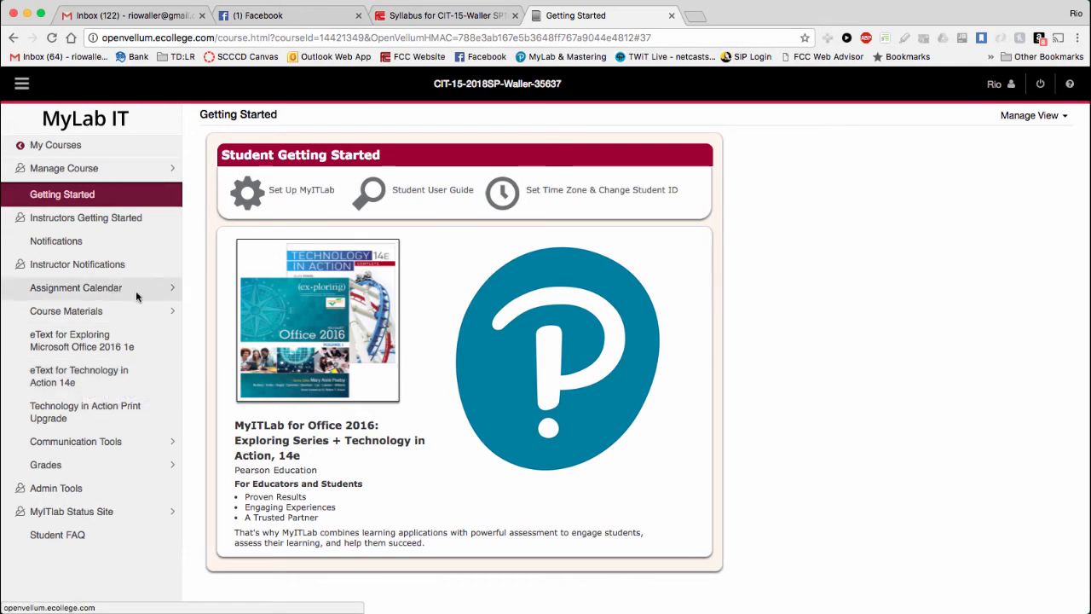
{"action": "mouse_move", "coordinate": [123, 325]}
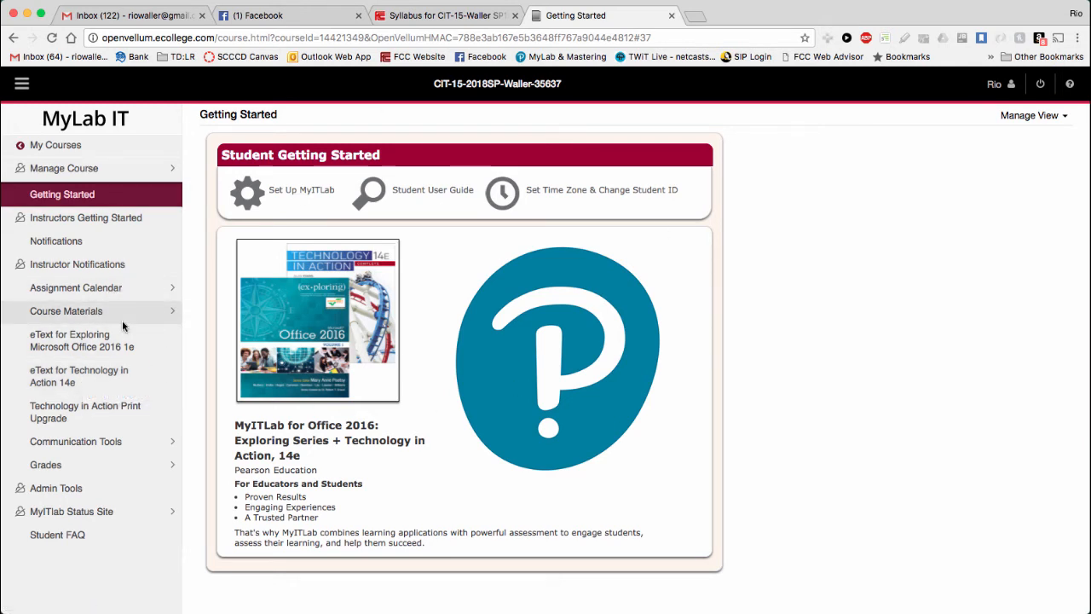
{"action": "mouse_move", "coordinate": [92, 376]}
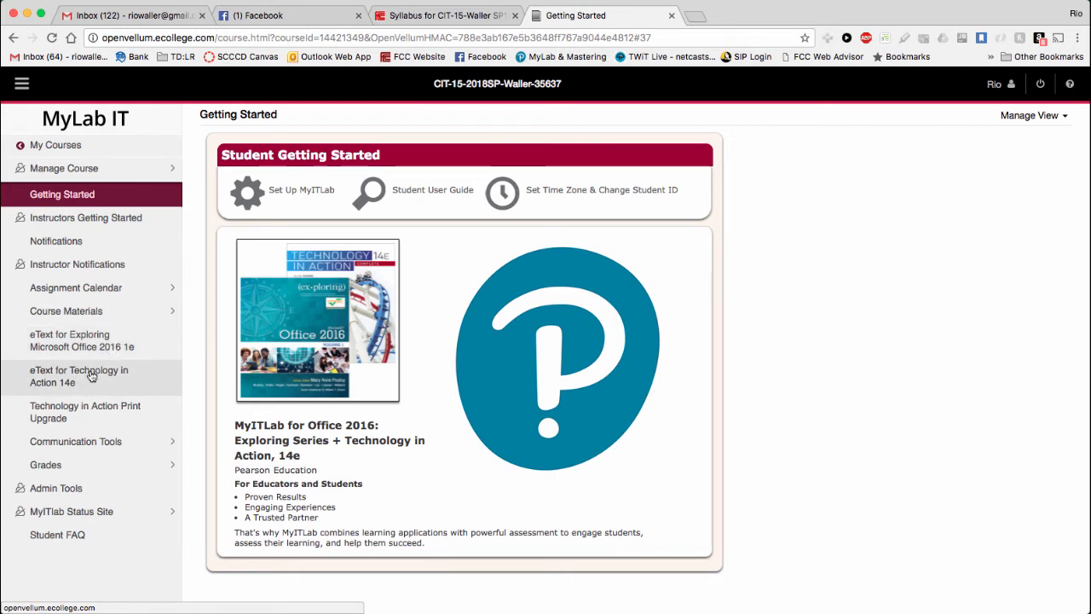
Launch the Technology in Action 14e eText from its MyLab IT page via the 'here' link
{"action": "left_click", "coordinate": [79, 377]}
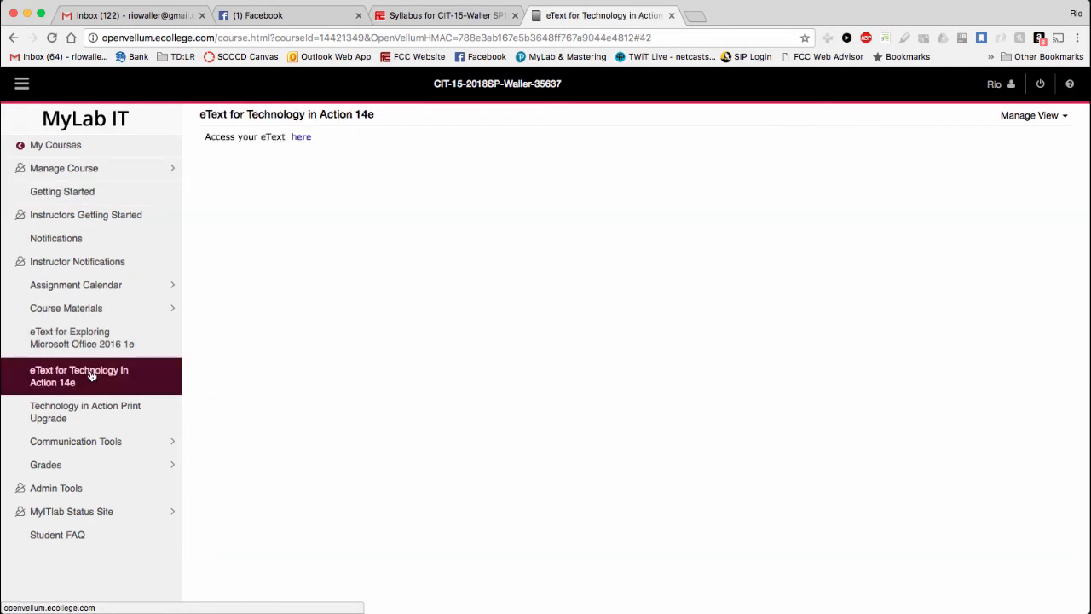
{"action": "left_click", "coordinate": [300, 136]}
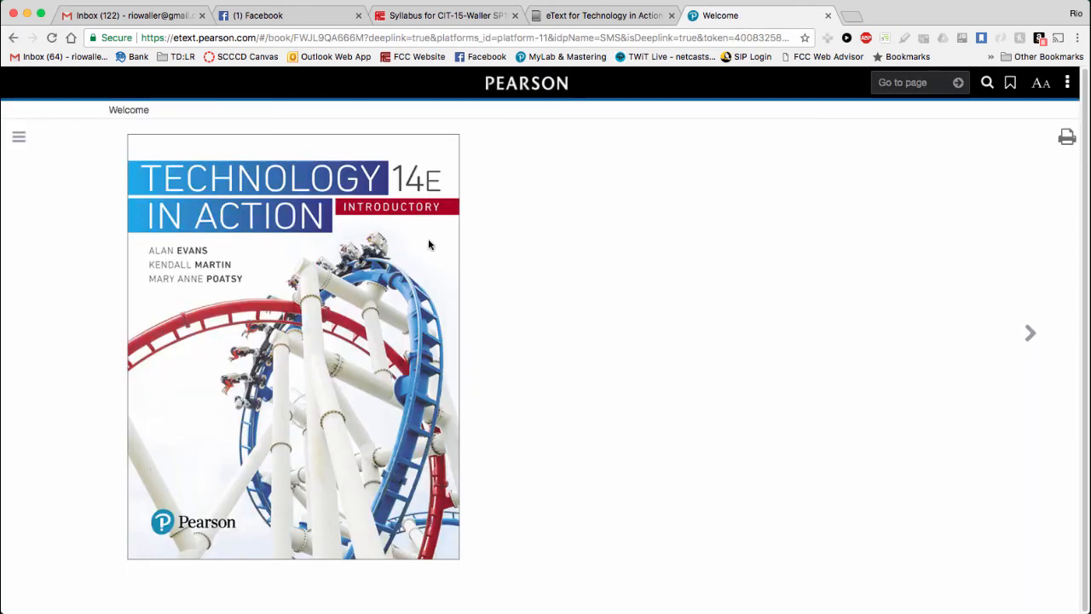
{"action": "mouse_move", "coordinate": [522, 429]}
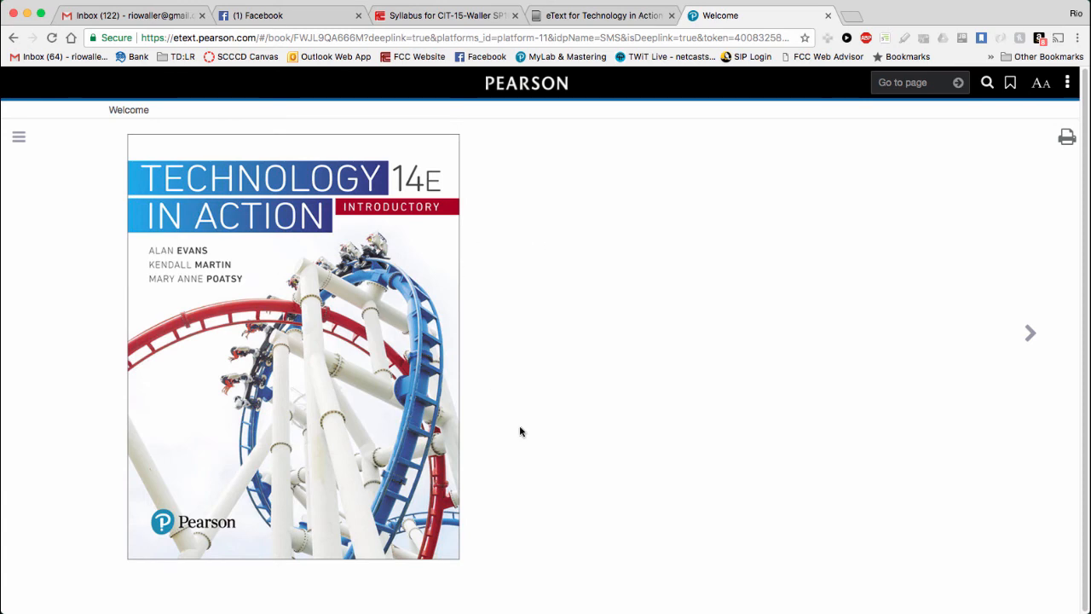
{"action": "mouse_move", "coordinate": [535, 419]}
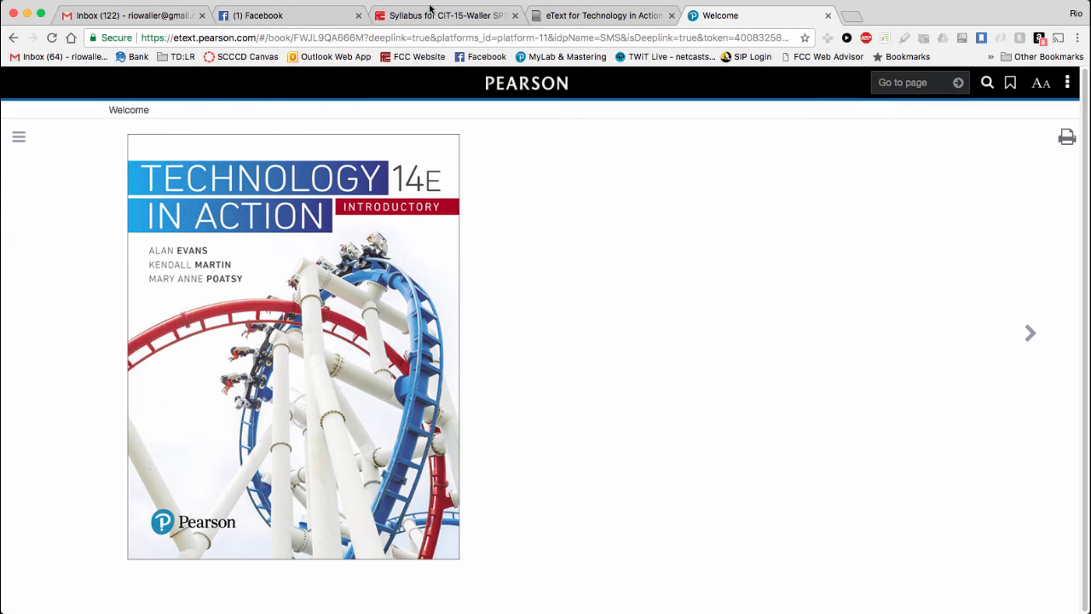
Return from the Pearson eText cover to the Canvas Syllabus tab
{"action": "left_click", "coordinate": [443, 16]}
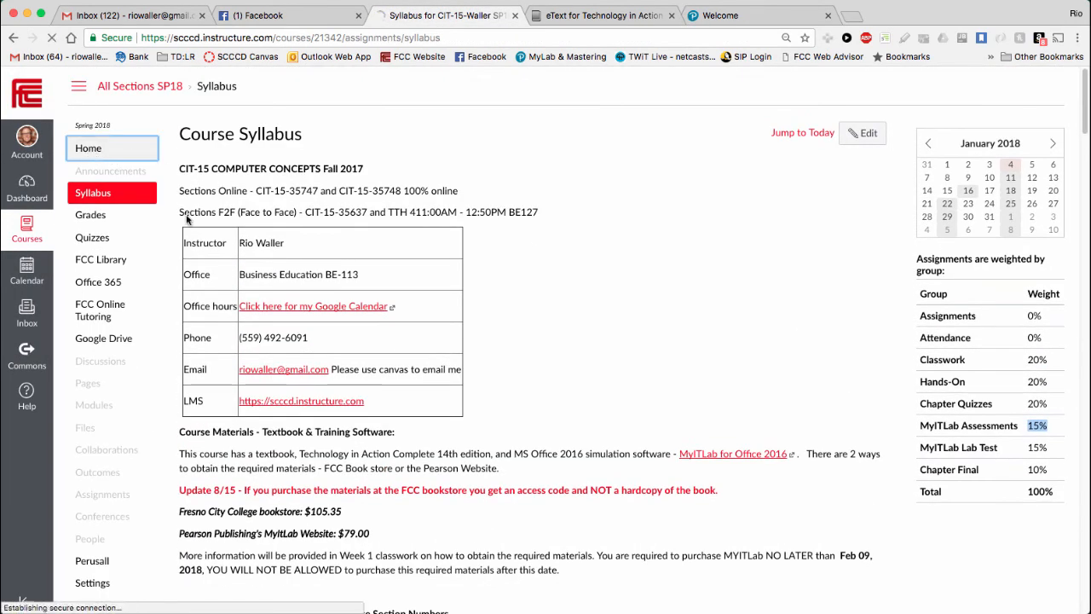
Go to the course Home module list and open the Week 0 page
{"action": "left_click", "coordinate": [89, 147]}
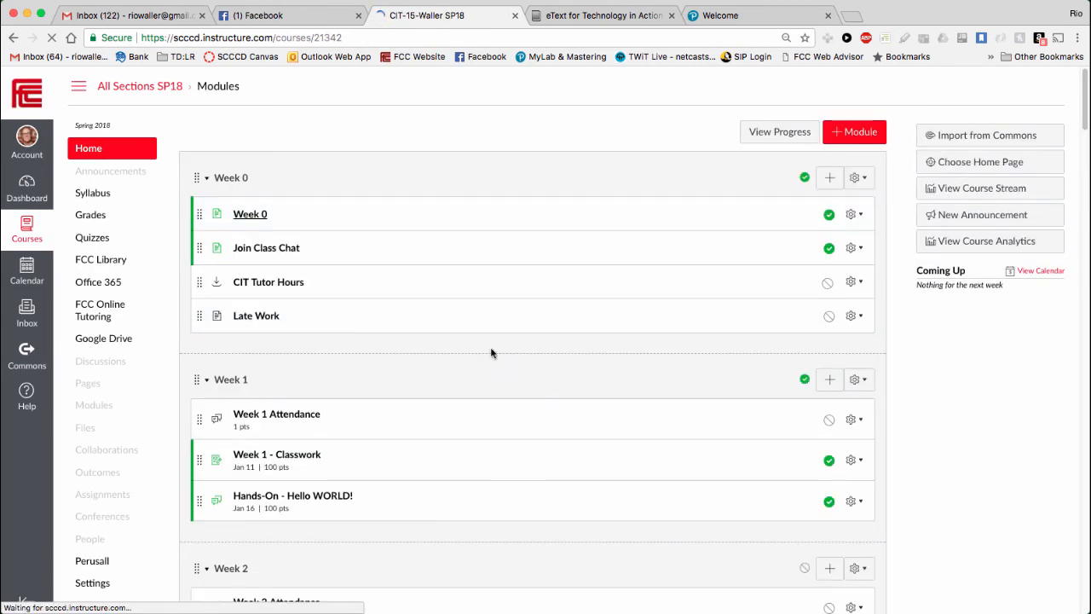
{"action": "left_click", "coordinate": [249, 214]}
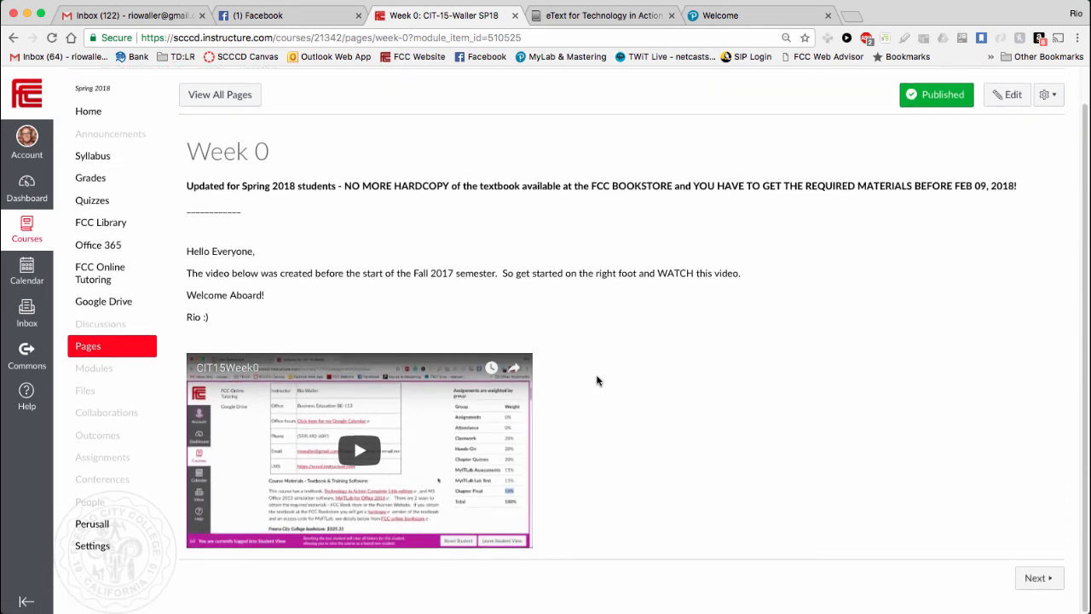
{"action": "mouse_move", "coordinate": [645, 426]}
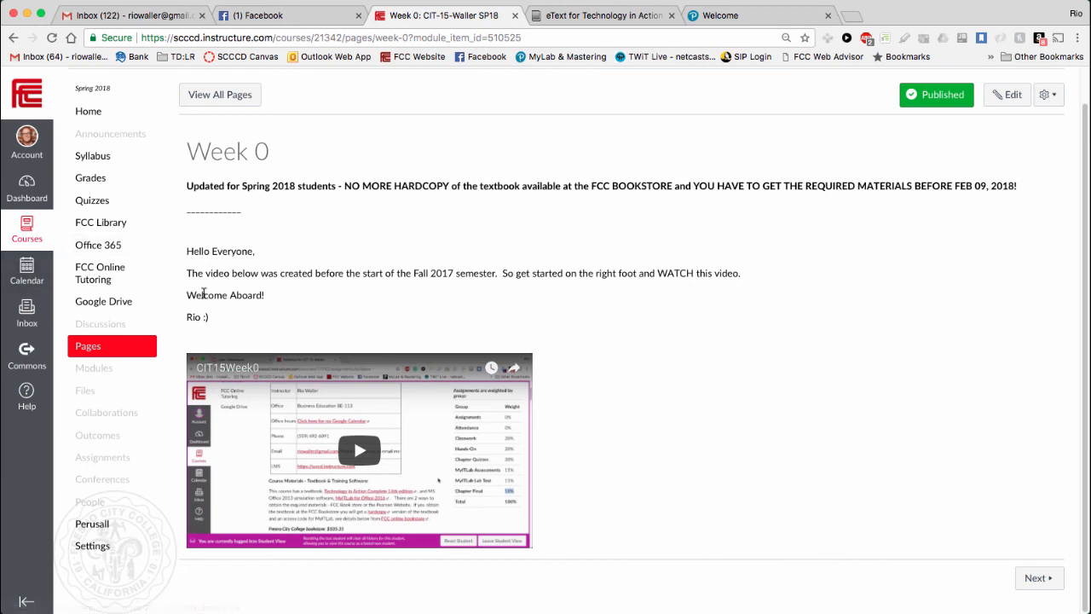
{"action": "mouse_move", "coordinate": [312, 321]}
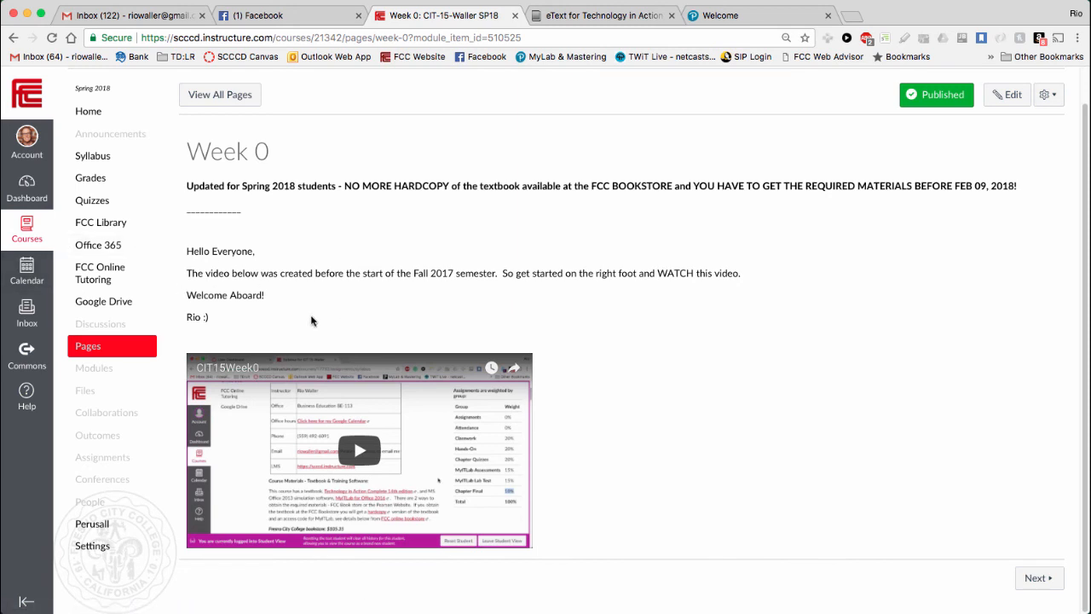